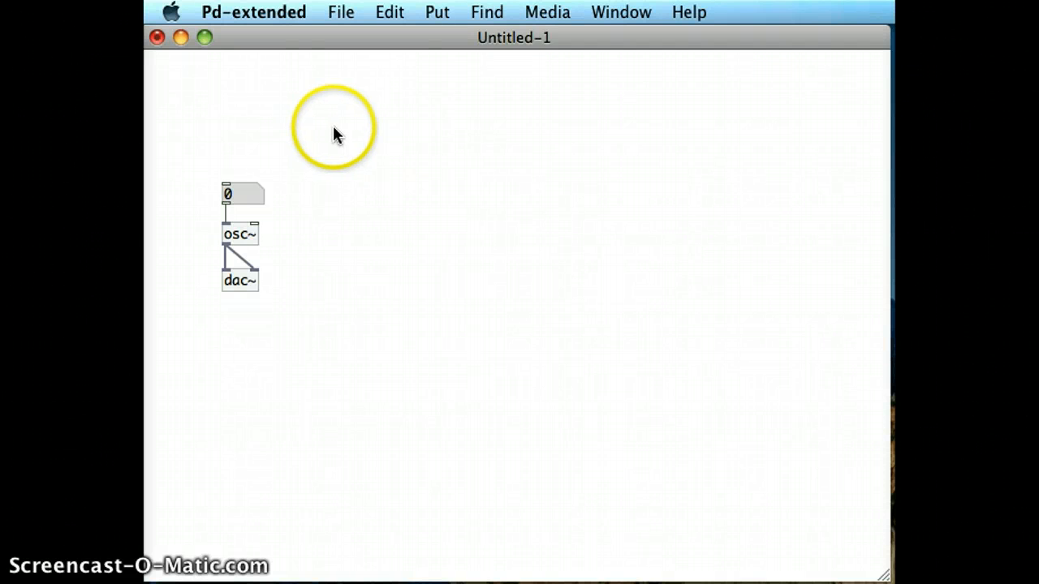
pyautogui.moveTo(370, 120)
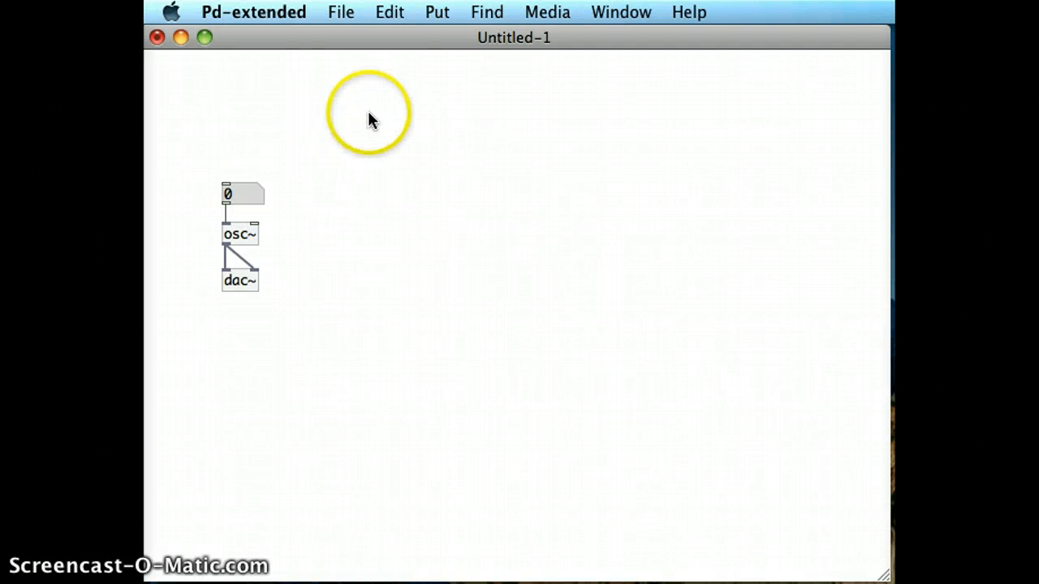
pyautogui.moveTo(445, 78)
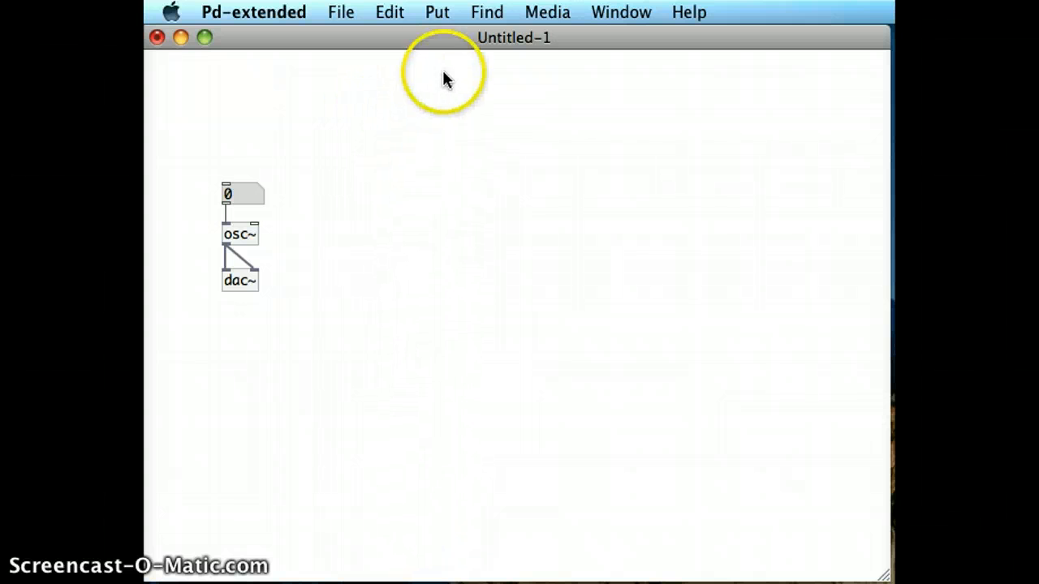
# - Select and delete the number box, leaving only osc~ wired to dac~
pyautogui.click(437, 12)
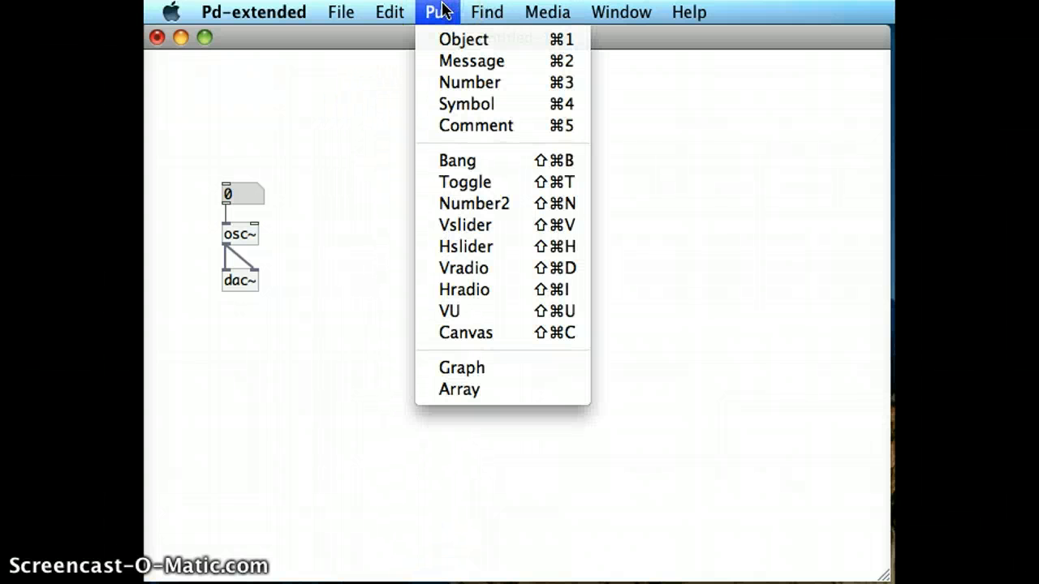
pyautogui.moveTo(464, 39)
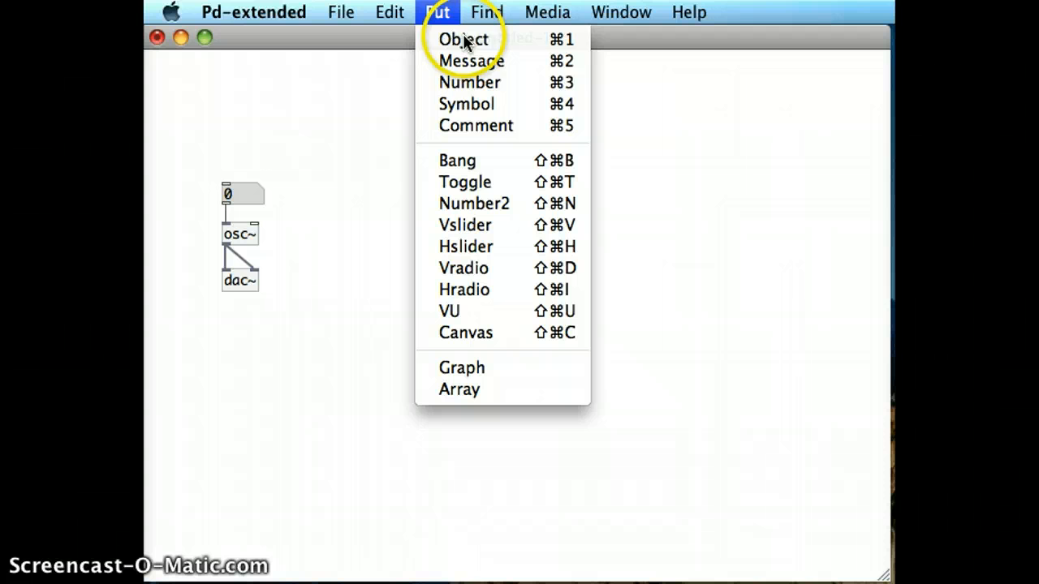
pyautogui.moveTo(470, 81)
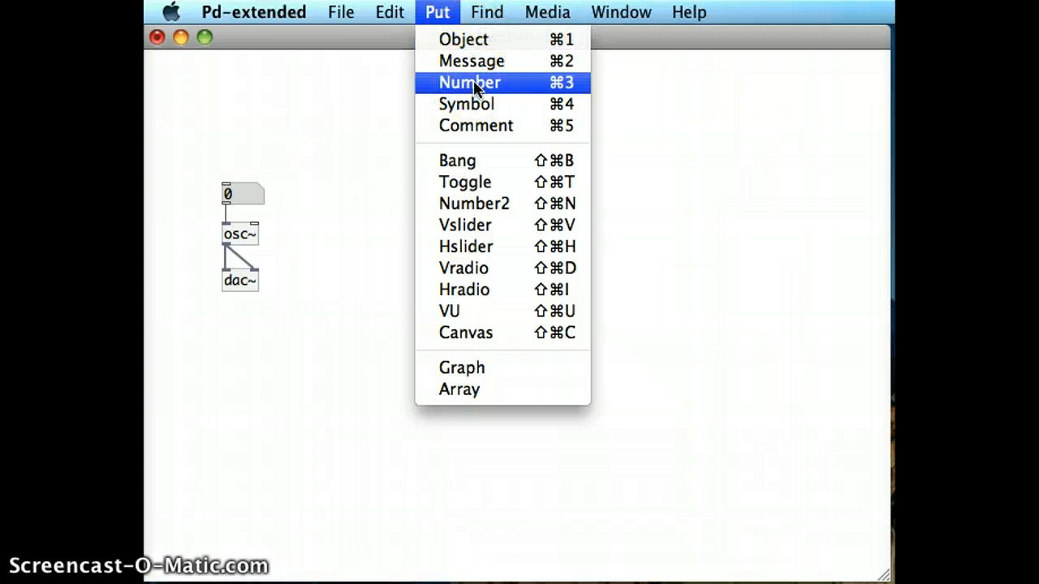
pyautogui.moveTo(471, 62)
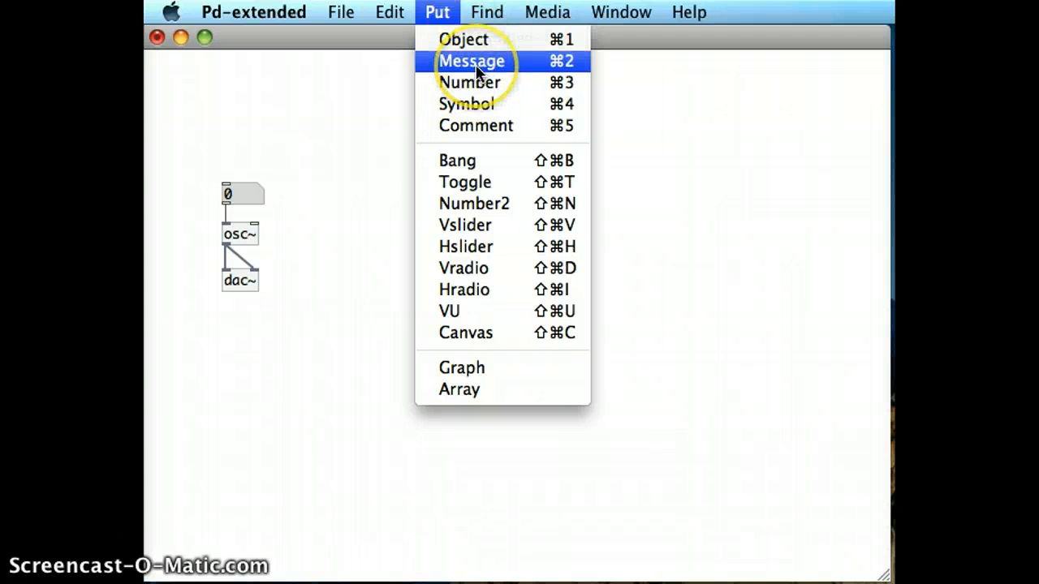
pyautogui.moveTo(317, 198)
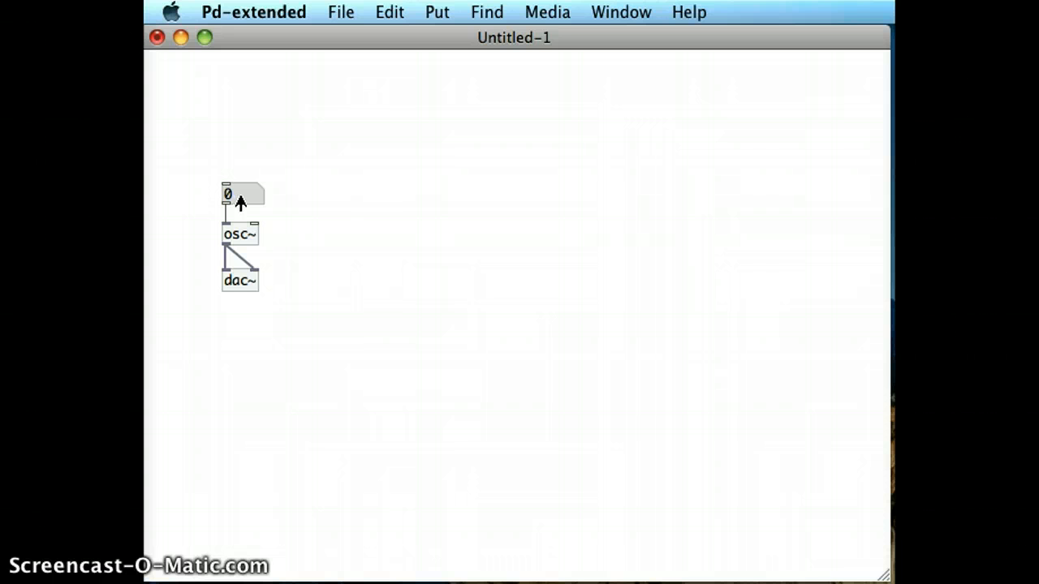
pyautogui.moveTo(236, 193); pyautogui.dragTo(235, 175)
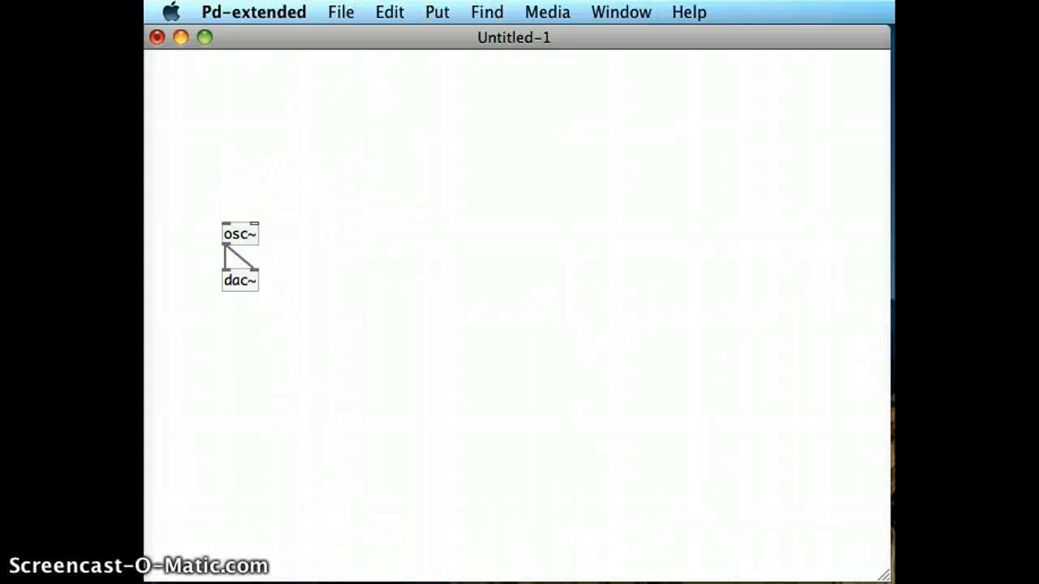
pyautogui.moveTo(437, 13)
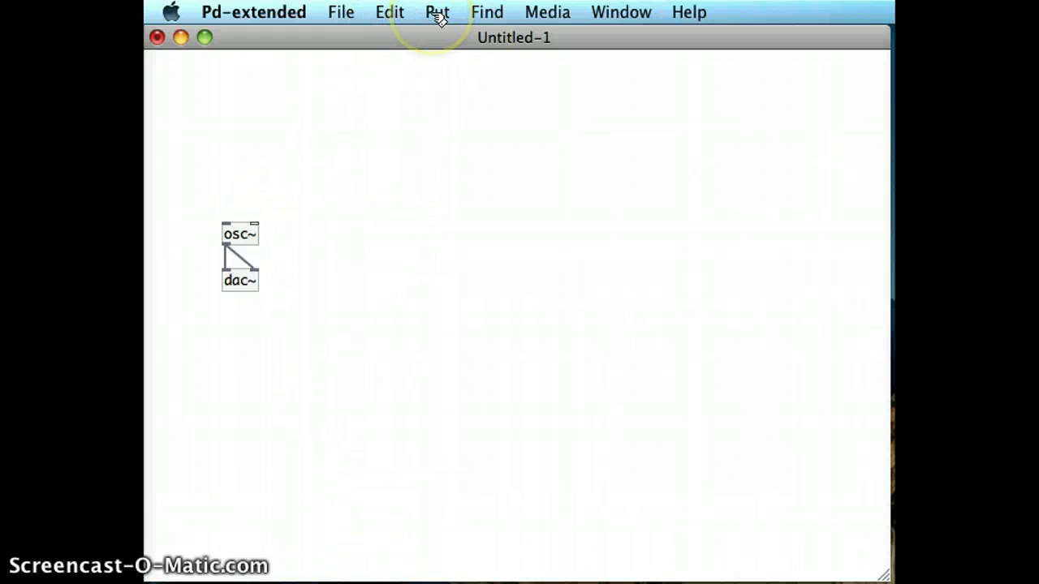
# - Place a 440 message box and connect its outlet to the osc~ frequency inlet
pyautogui.click(437, 11)
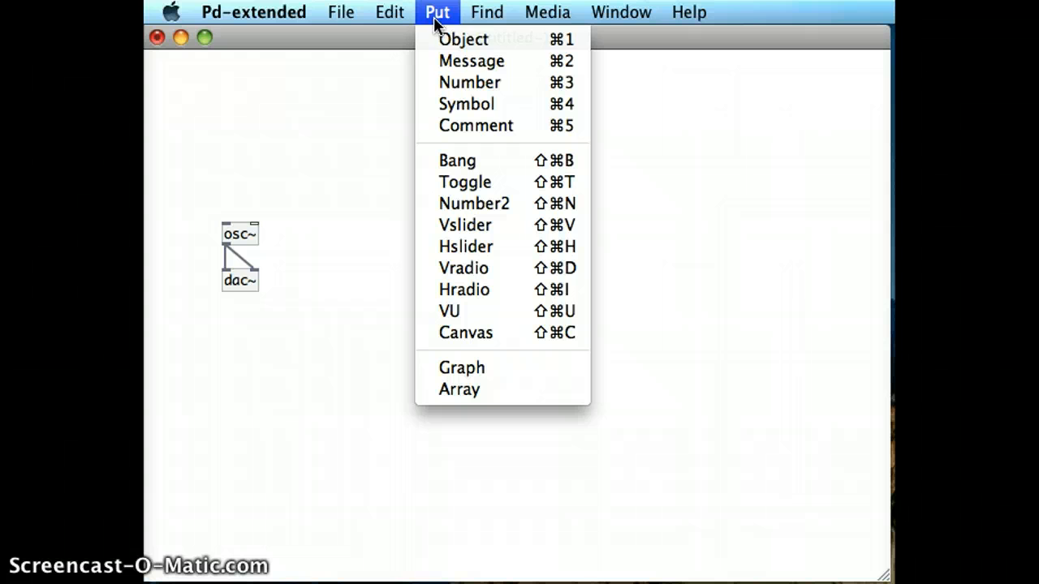
pyautogui.moveTo(471, 61)
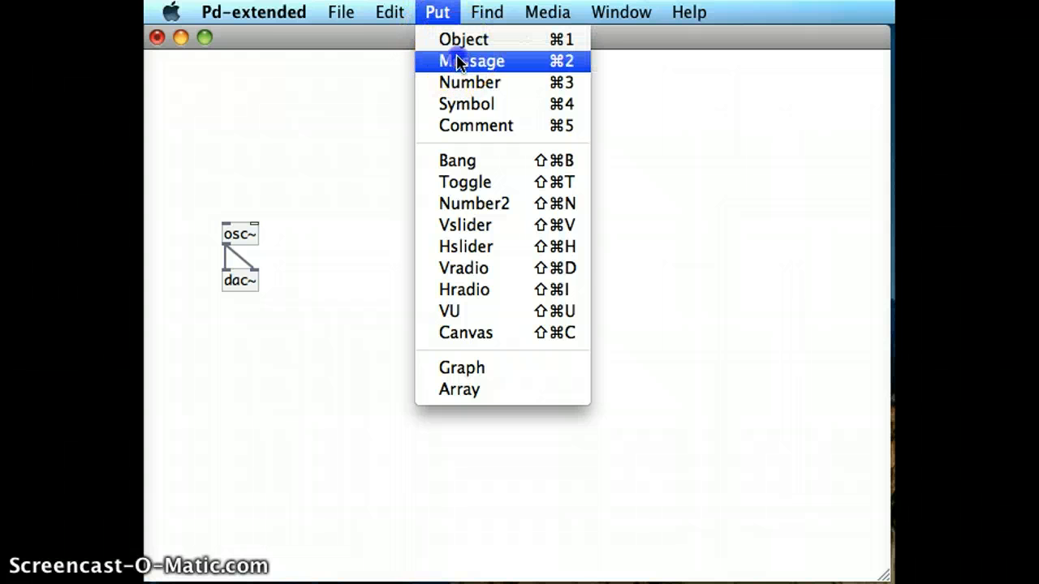
pyautogui.click(470, 62)
pyautogui.write('440')
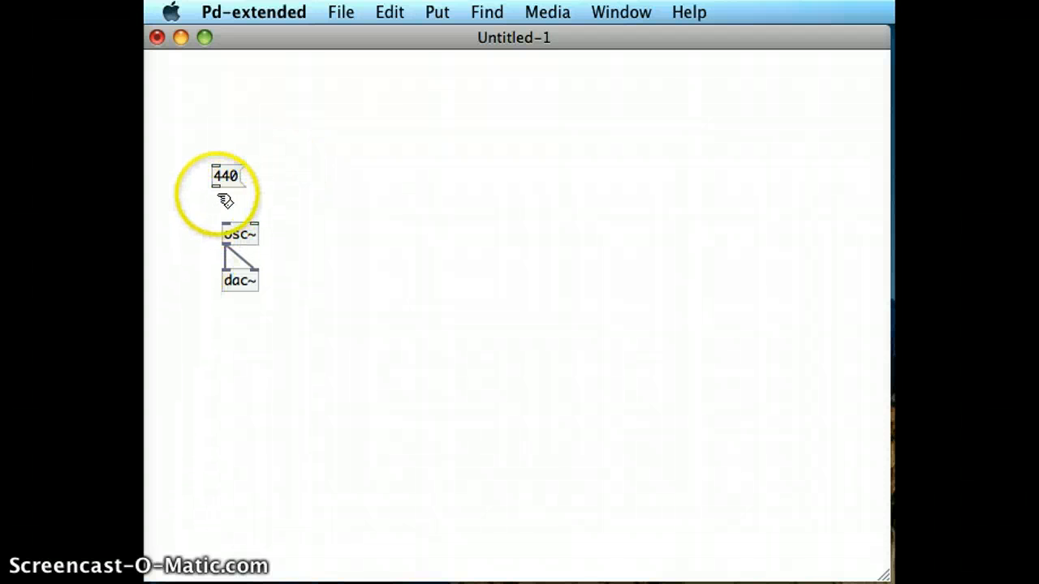
pyautogui.moveTo(218, 187); pyautogui.dragTo(225, 224)
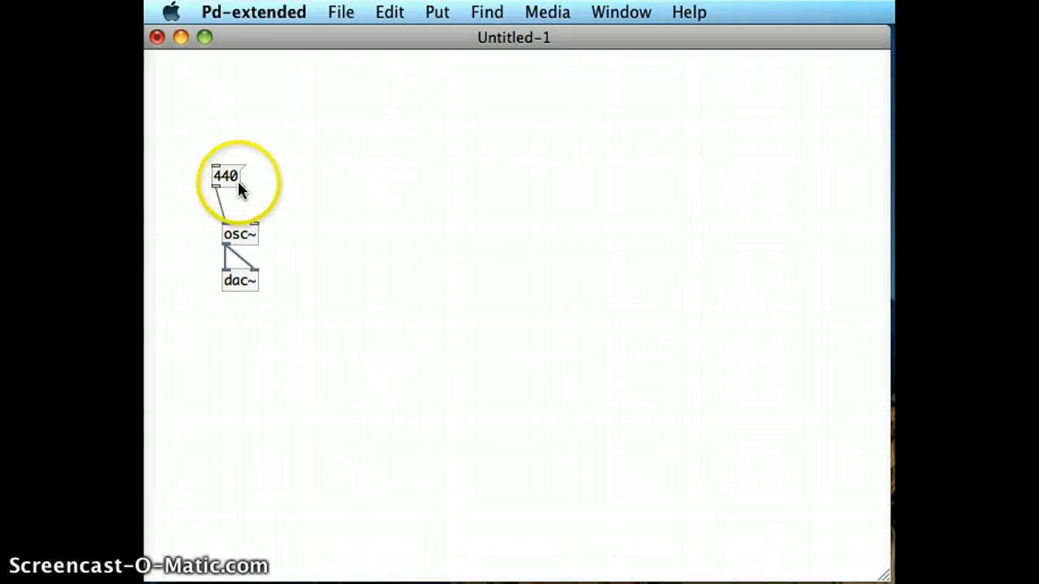
pyautogui.moveTo(284, 186)
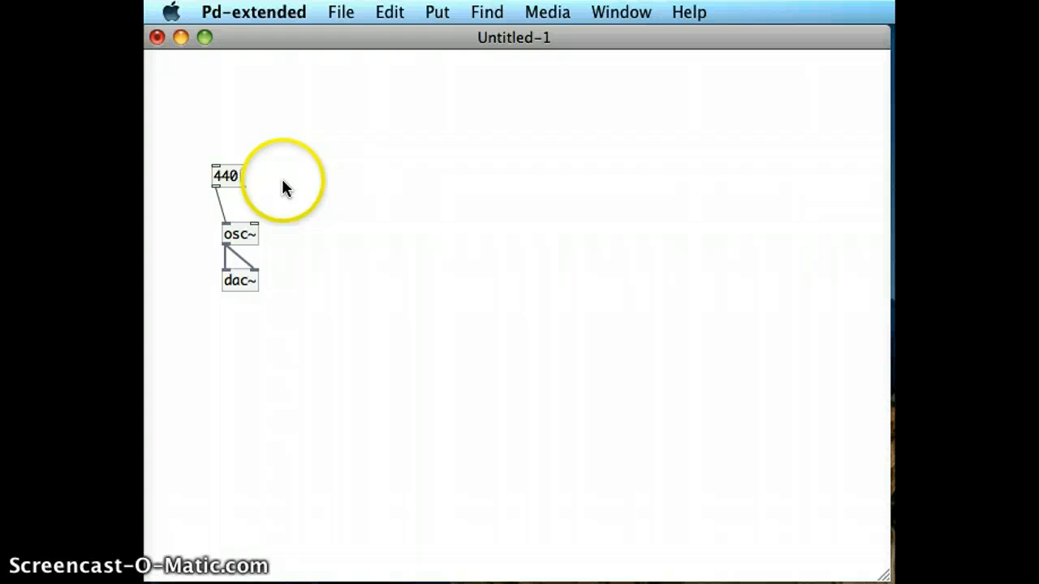
pyautogui.moveTo(240, 185)
pyautogui.write('450')
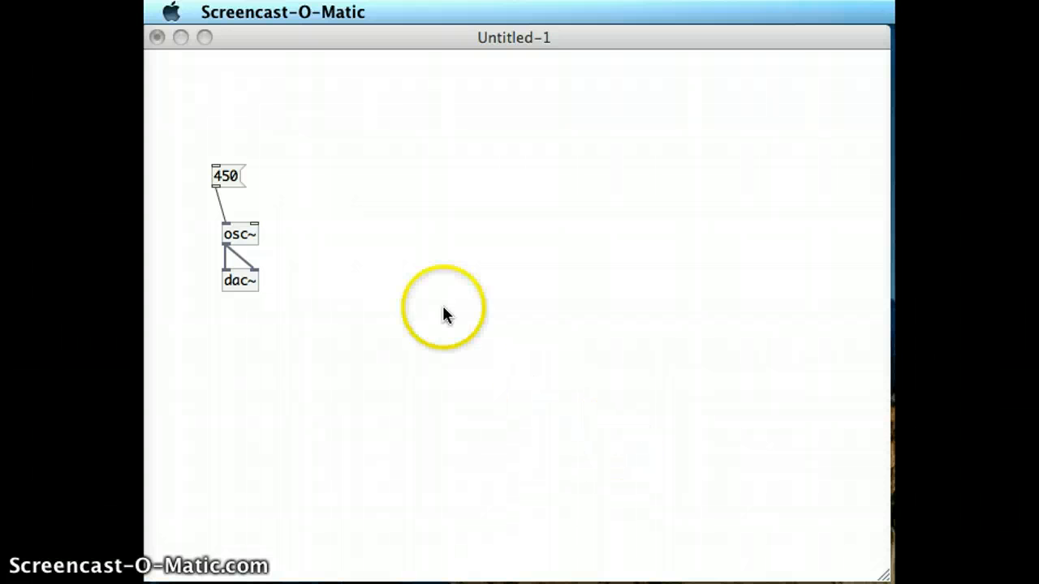
pyautogui.moveTo(272, 177)
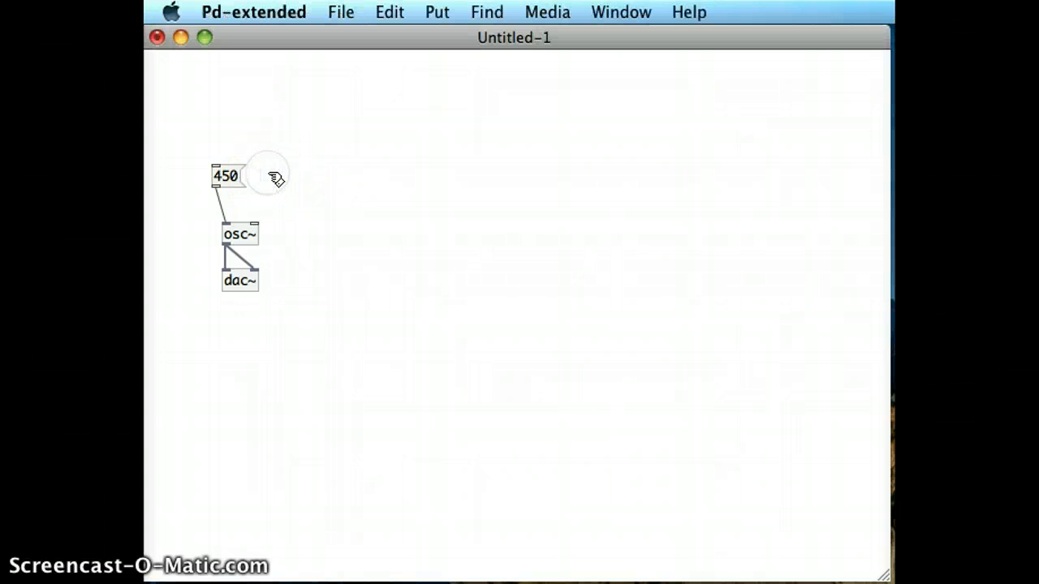
# - Add 660 and 220 message boxes beside 450 and wire both into osc~
pyautogui.click(283, 180)
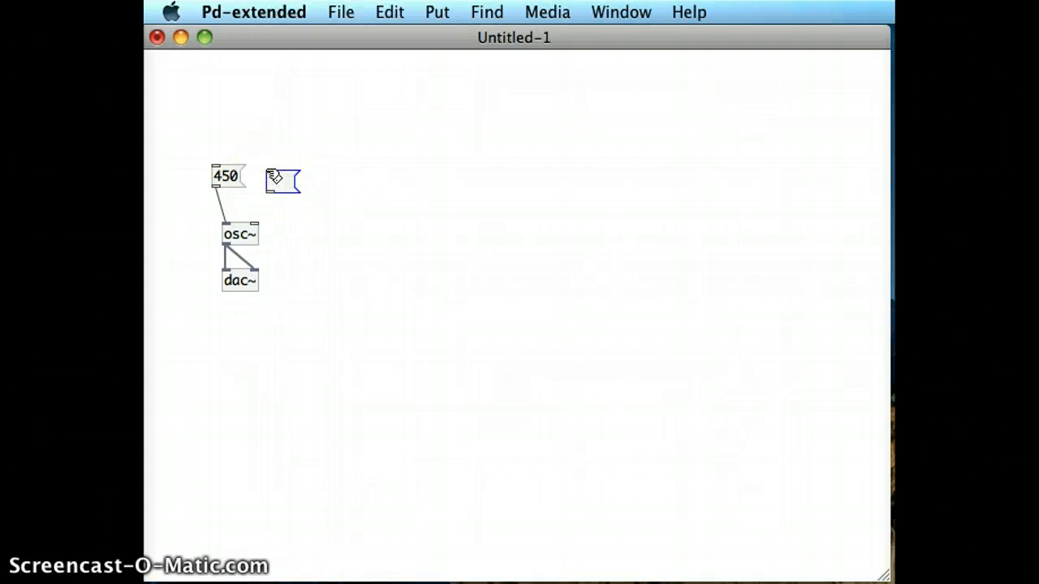
pyautogui.moveTo(282, 180); pyautogui.dragTo(334, 180)
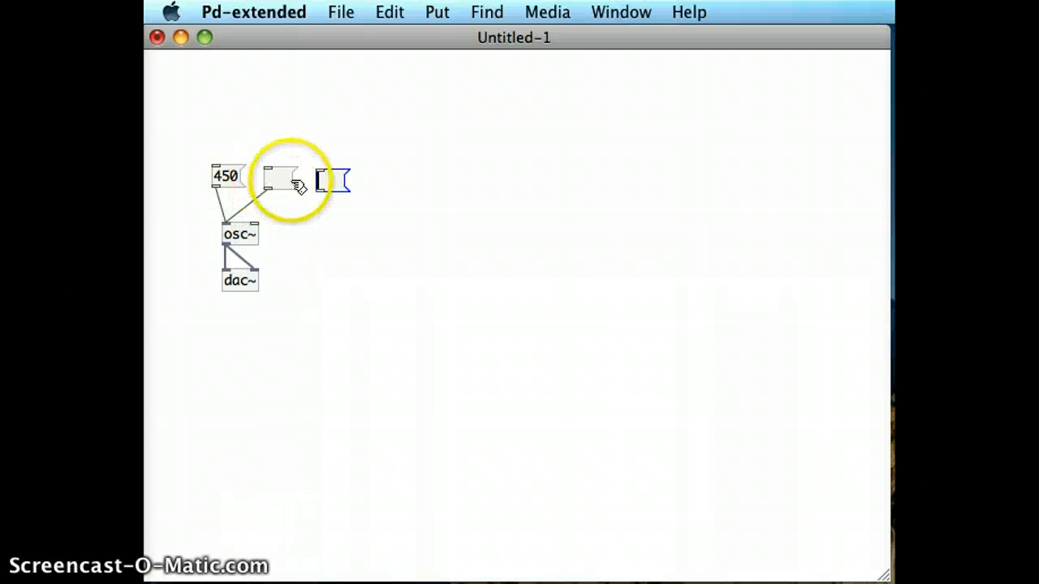
pyautogui.click(280, 179)
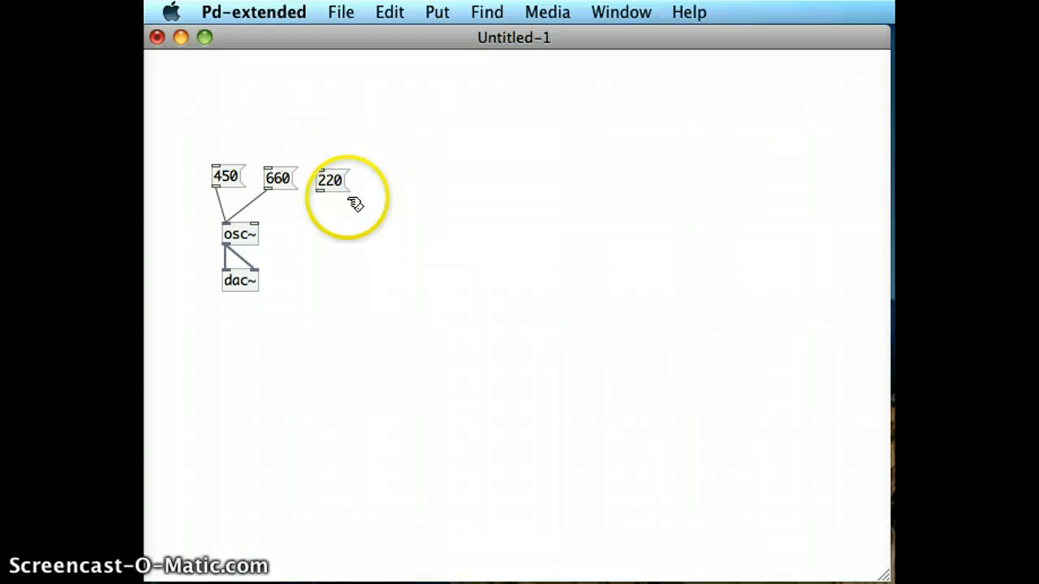
pyautogui.moveTo(321, 192); pyautogui.dragTo(228, 224)
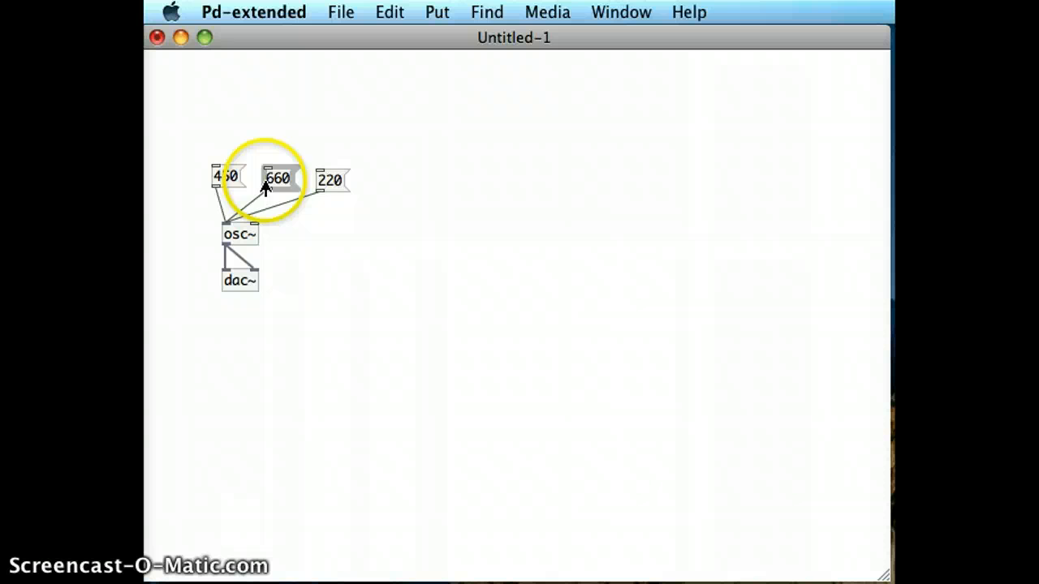
# - Trigger a message box to switch the oscillator to a different frequency
pyautogui.click(331, 178)
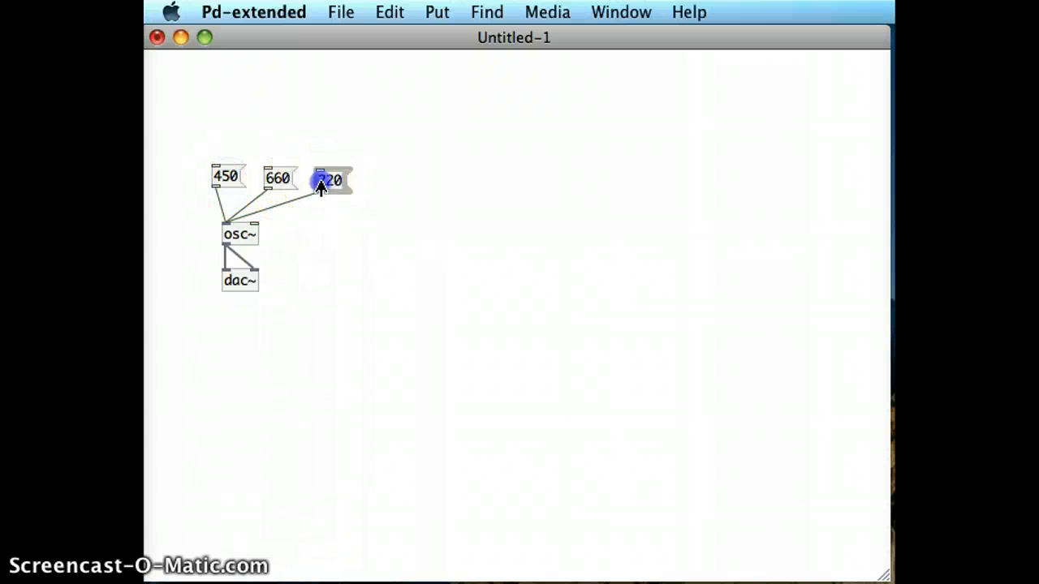